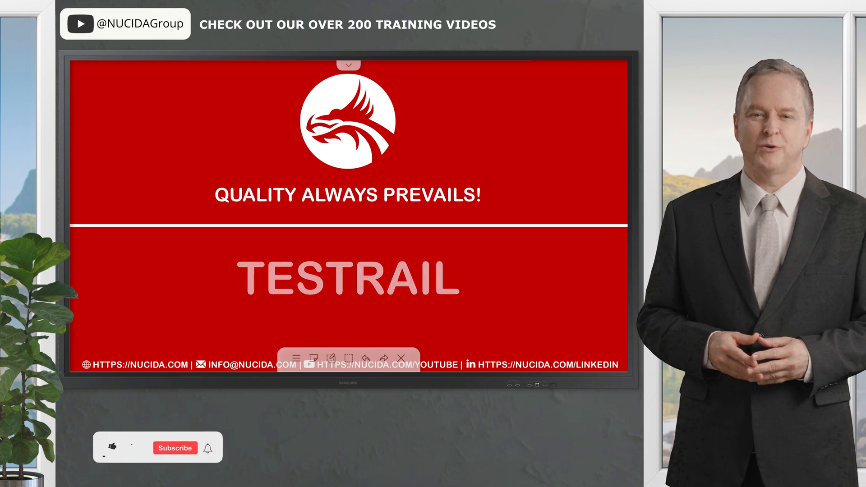
# - Open the samples folder of the automation-frameworks-integration GitHub repository
pyautogui.click(113, 448)
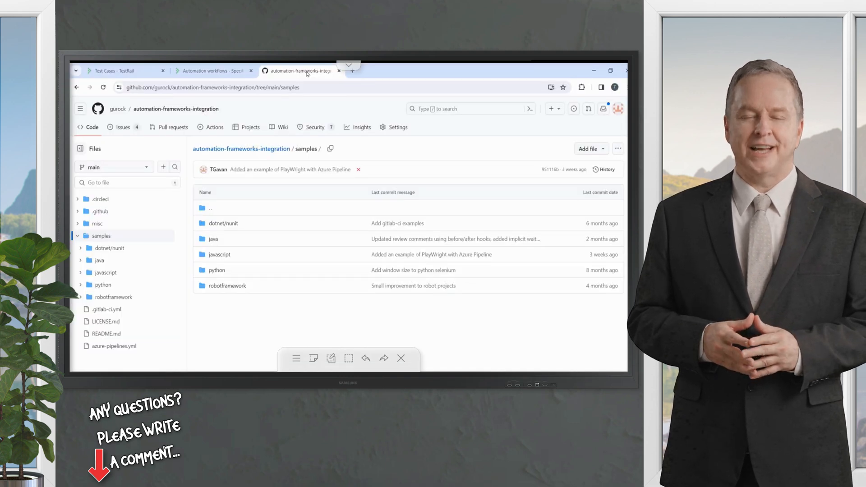
# - Show TestRailSpecFirst's Test Cases list with C100, C101, C109 and C110
pyautogui.click(124, 71)
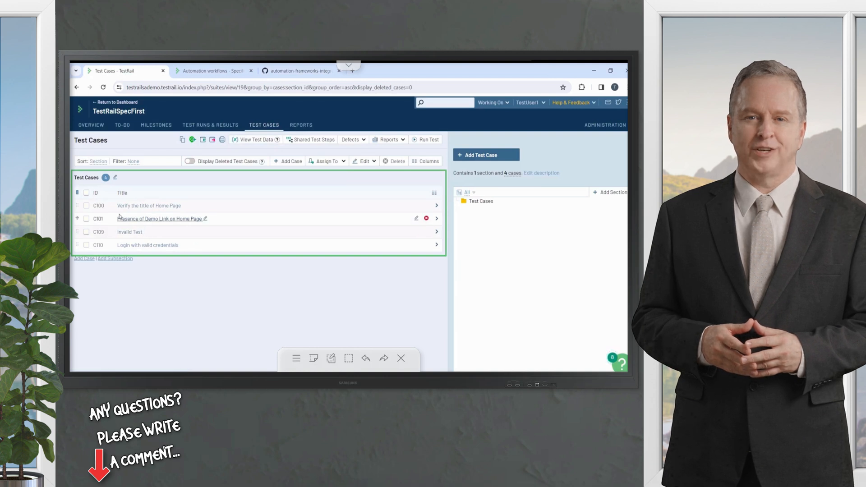
pyautogui.moveTo(93, 205)
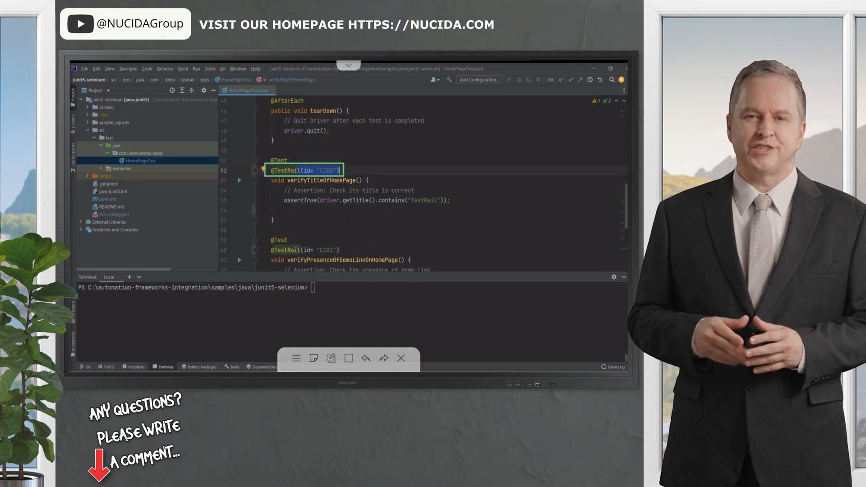
pyautogui.scroll(-3)
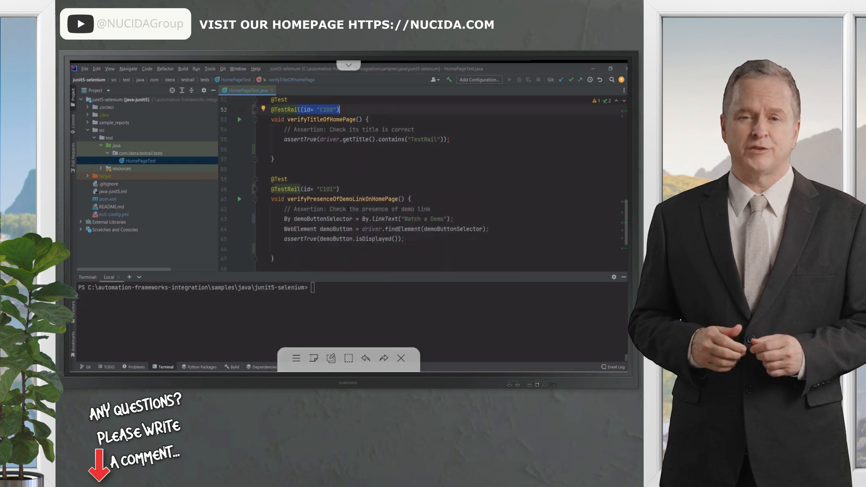
pyautogui.scroll(-3)
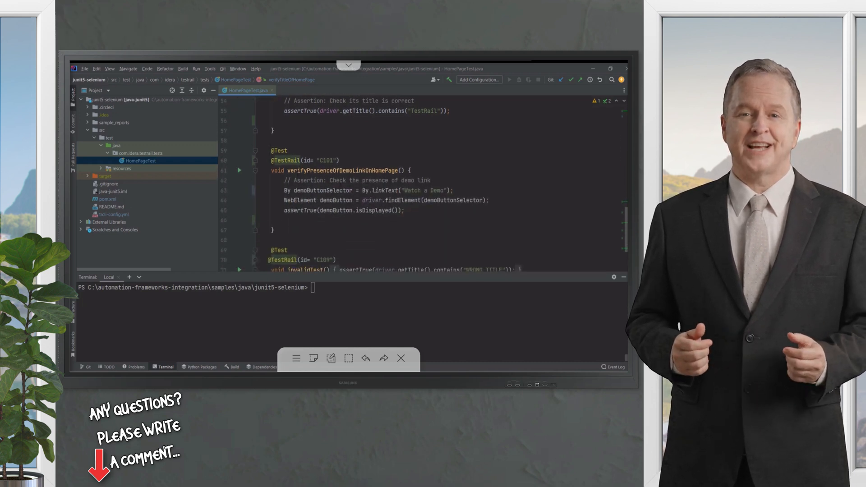
pyautogui.doubleClick(327, 160)
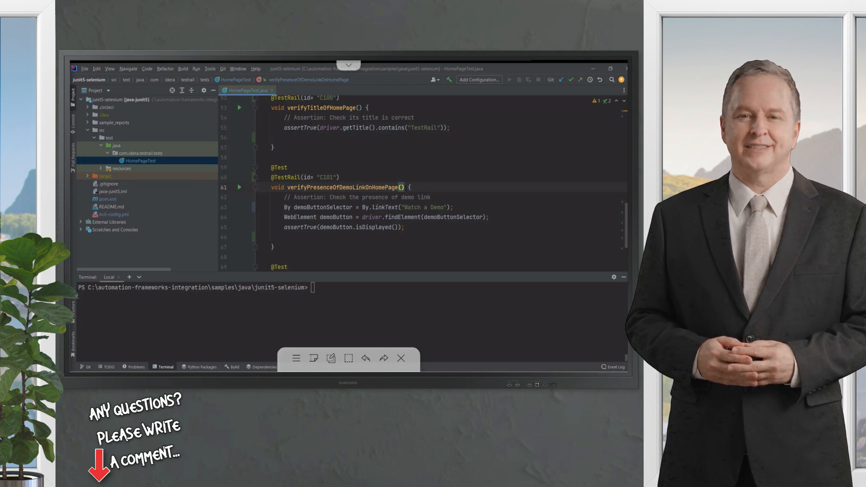
# - Add a TestRailTestReporter customReporter parameter and locate its testrail-junit-extensions dependency in pom.xml
pyautogui.write('Te')
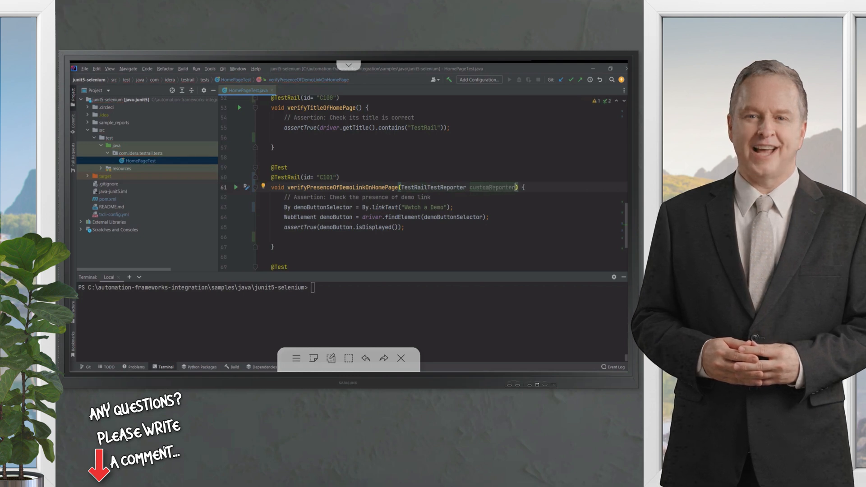
pyautogui.doubleClick(433, 186)
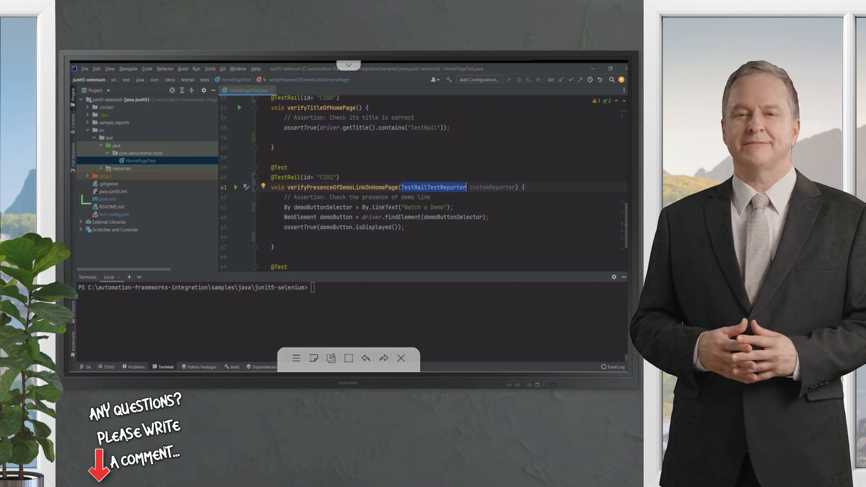
pyautogui.click(109, 198)
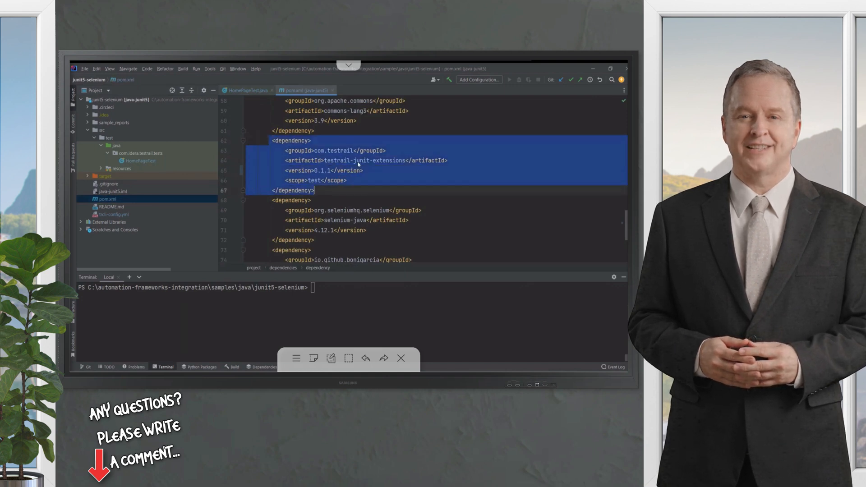
pyautogui.click(357, 160)
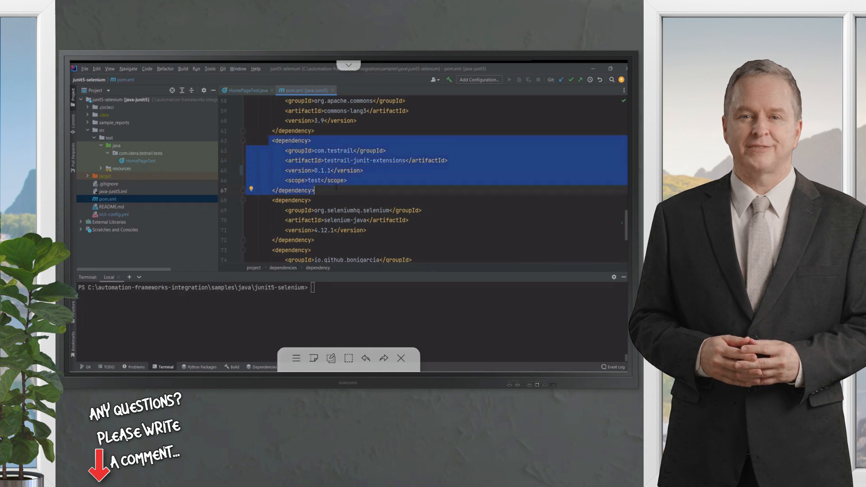
pyautogui.click(140, 160)
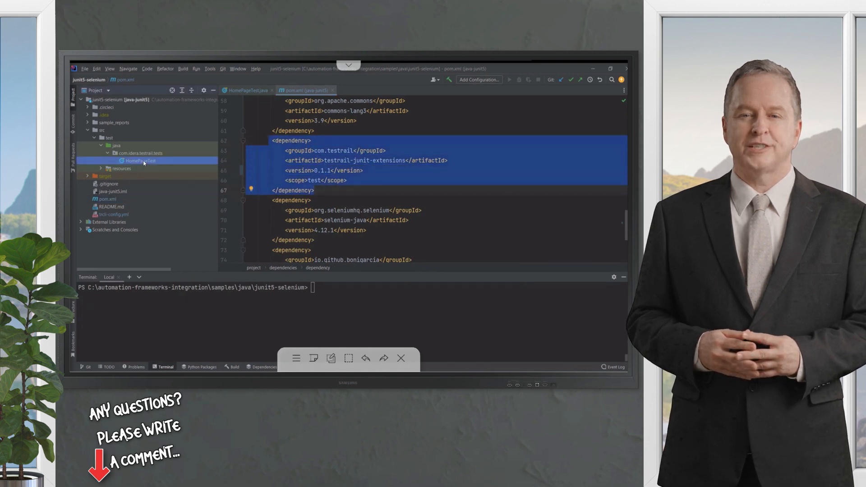
pyautogui.click(141, 160)
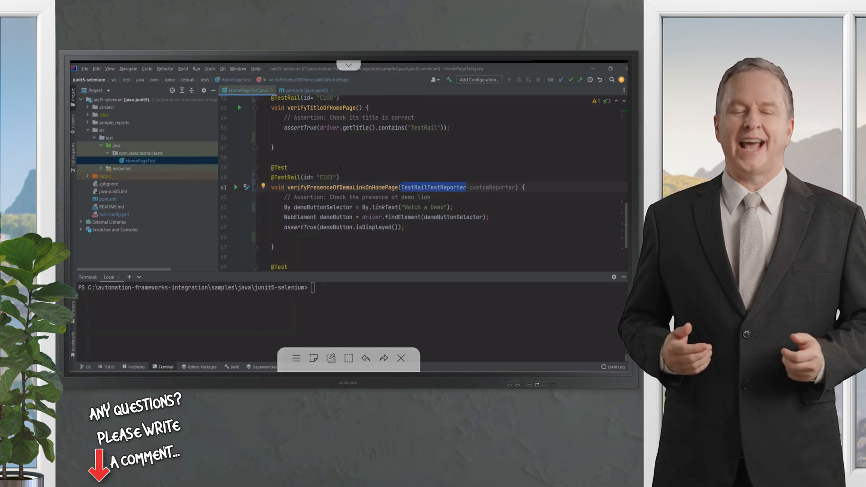
pyautogui.scroll(3)
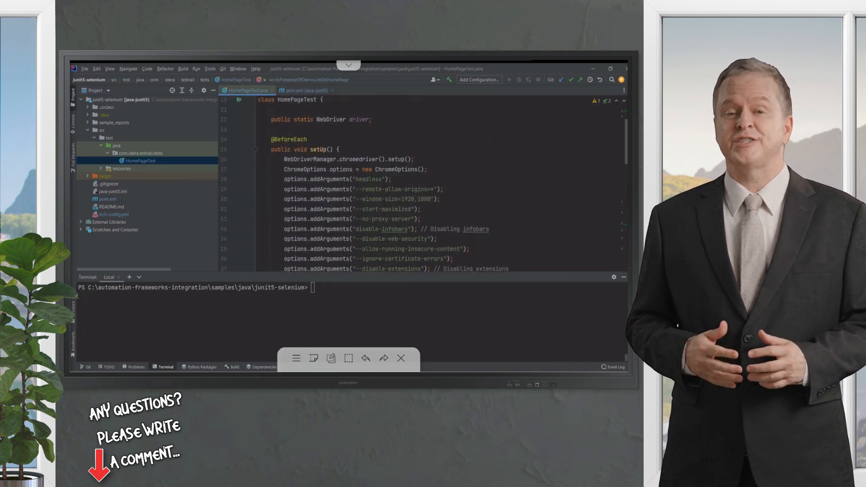
pyautogui.scroll(3)
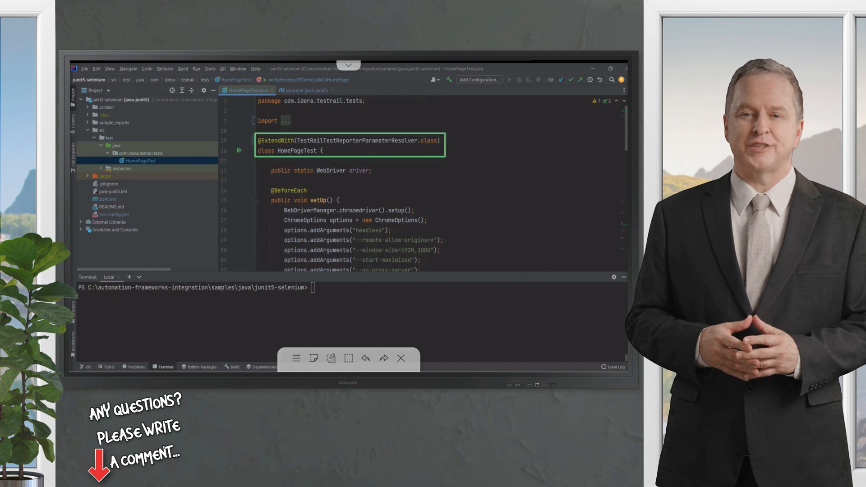
pyautogui.click(323, 150)
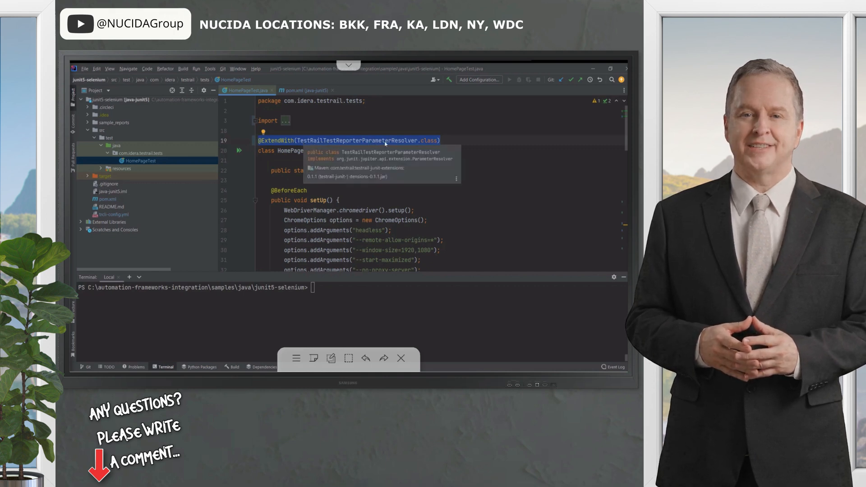
pyautogui.scroll(-3)
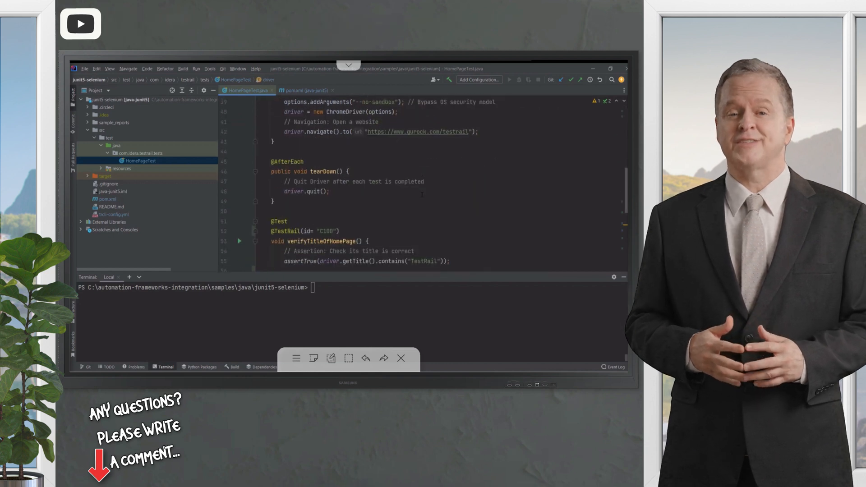
pyautogui.scroll(-3)
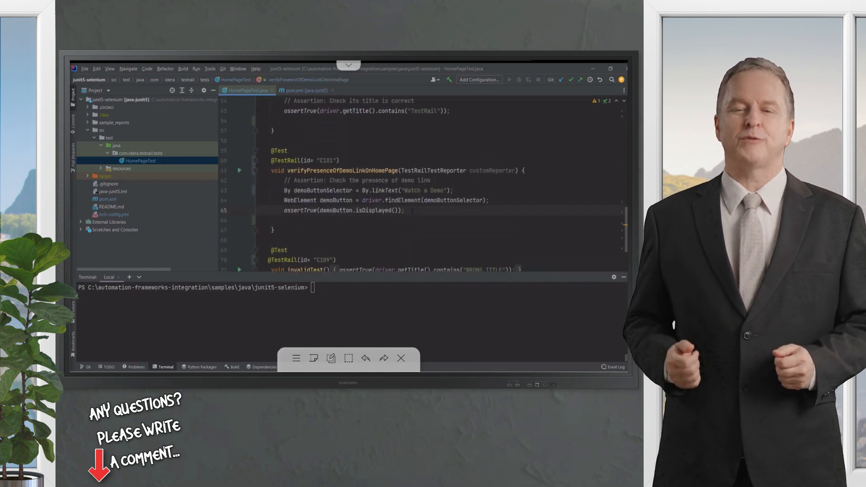
# - Add customReporter.setProperty("testrail_result_comment", "sample comment for testcase C101") to the test
pyautogui.write('CU')
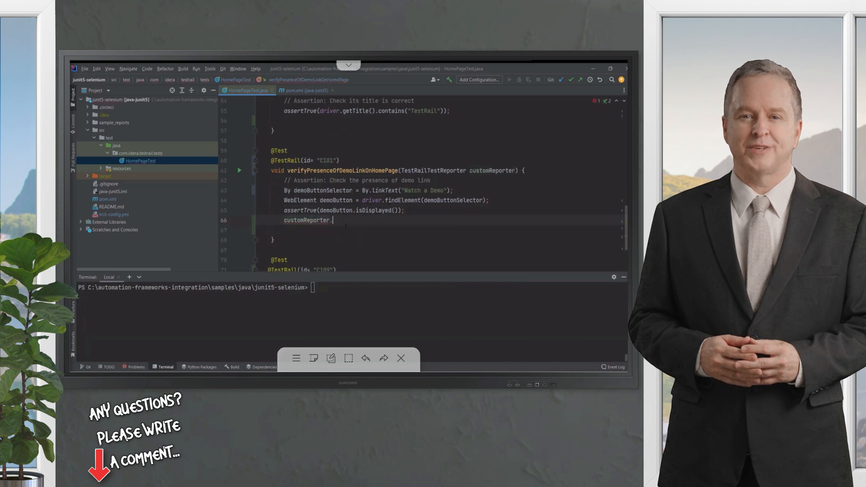
pyautogui.write('.')
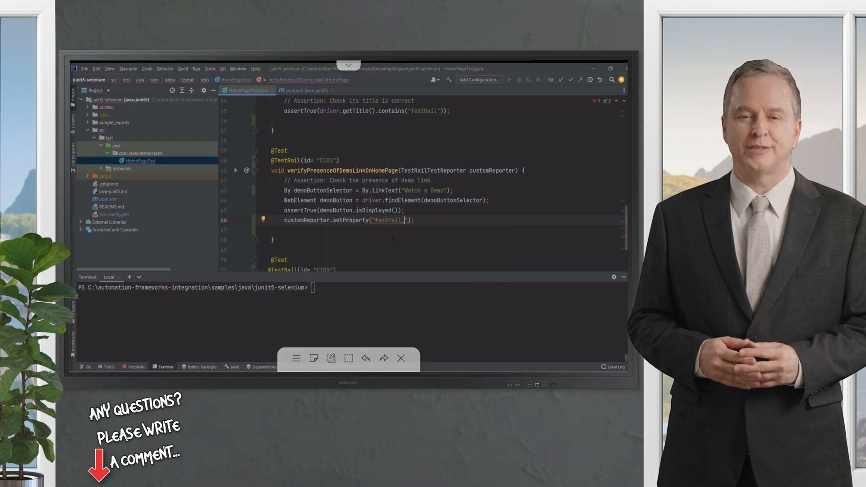
pyautogui.write('_result_co')
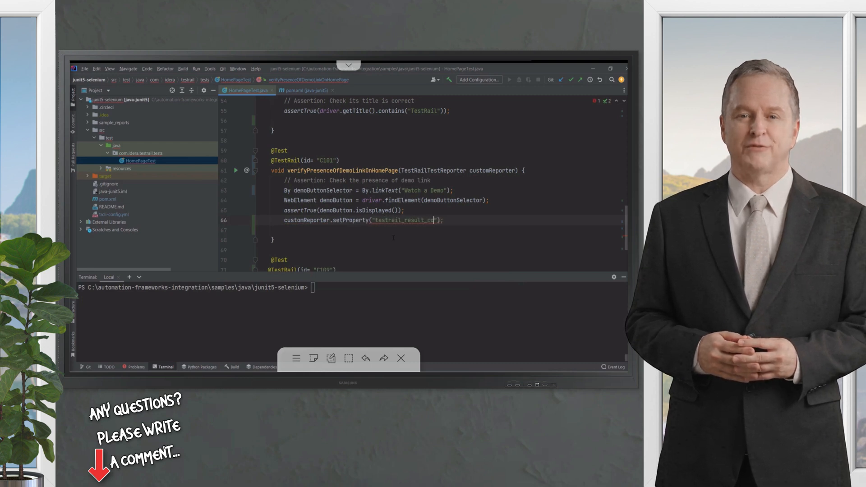
pyautogui.write('mment","sample comment for testcase C101')
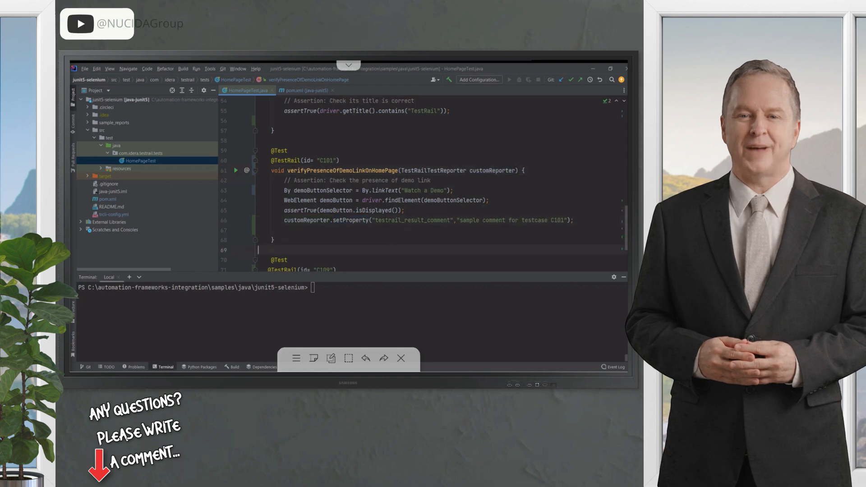
pyautogui.doubleClick(411, 220)
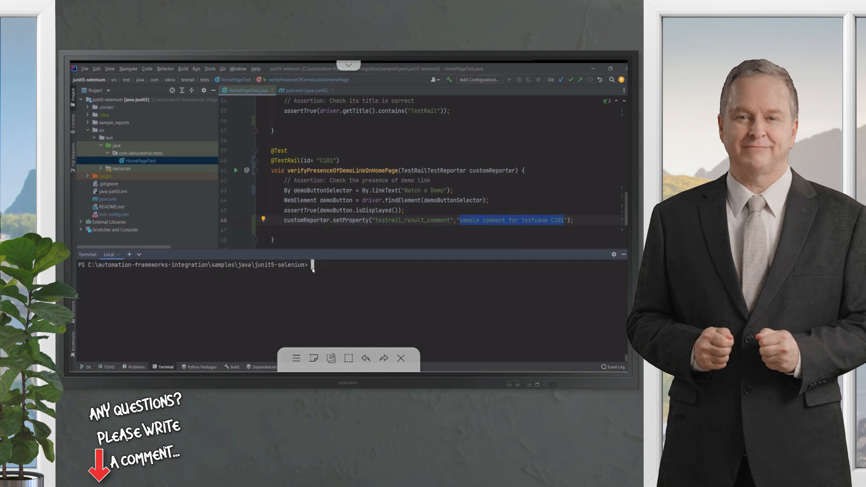
# - Install trcli with pip and run mvn clean compile test: 3 tests, 1 failure
pyautogui.write('pip install trcli')
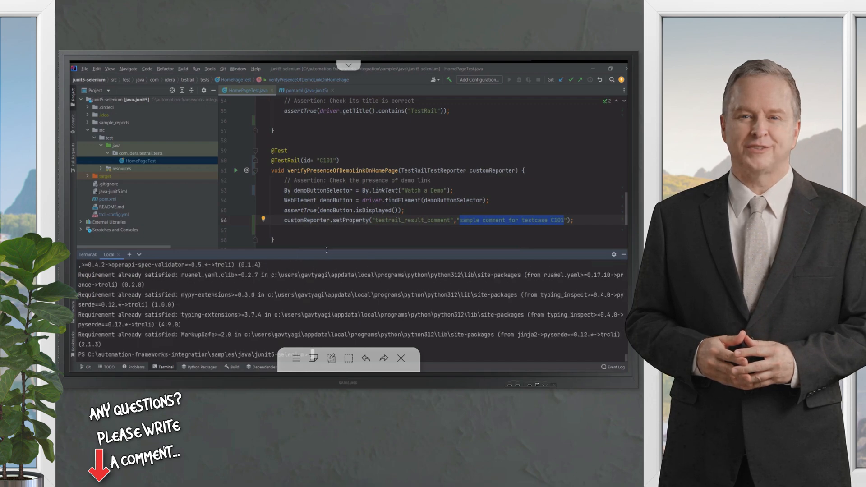
pyautogui.write('clear')
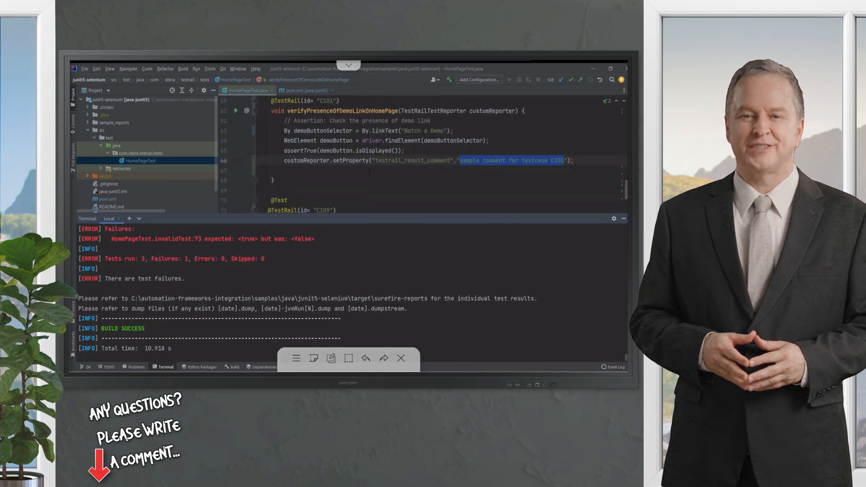
pyautogui.scroll(-3)
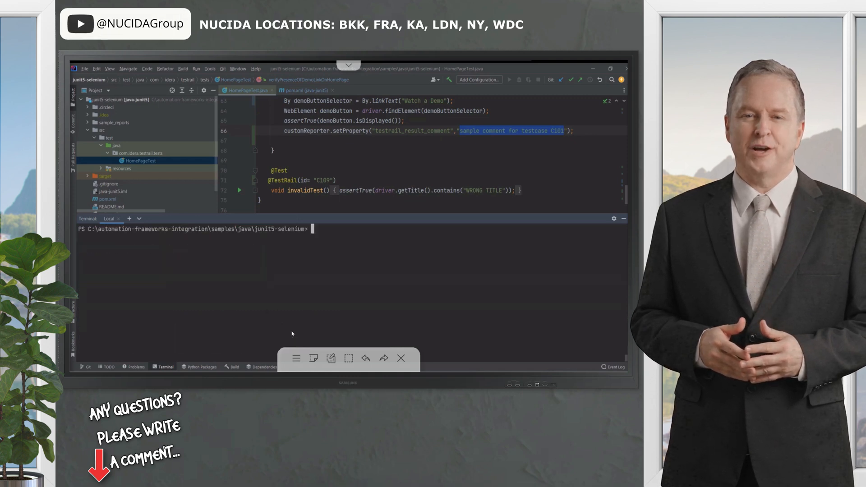
pyautogui.write('mvn clean compile test')
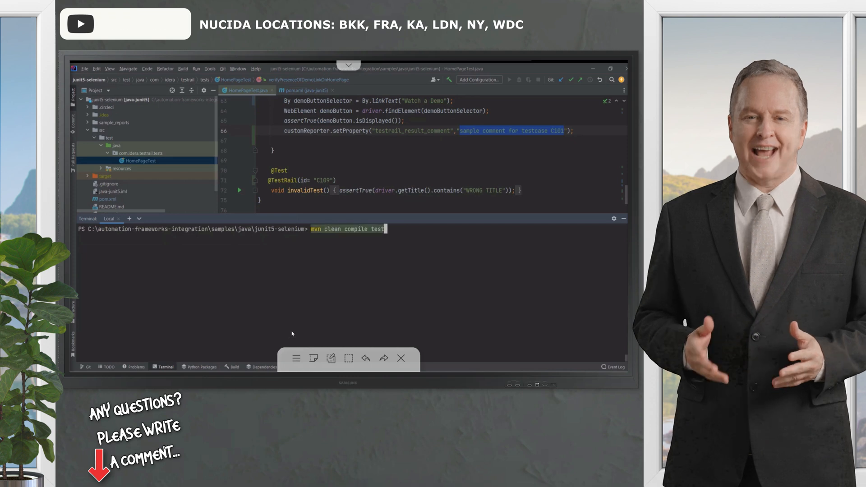
# - Enter the trcli parse_junit command with property case matcher and TEST-junit-jupiter.xml report
pyautogui.write('trcli -y -c "trcli-config.yml" parse_junit --case-matcher "property" -f "./target/TEST-junit-jupiter.xml"')
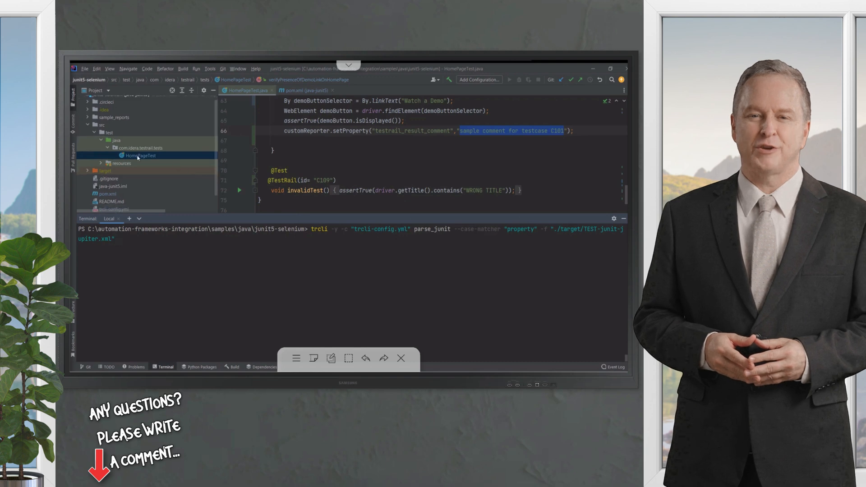
pyautogui.click(110, 194)
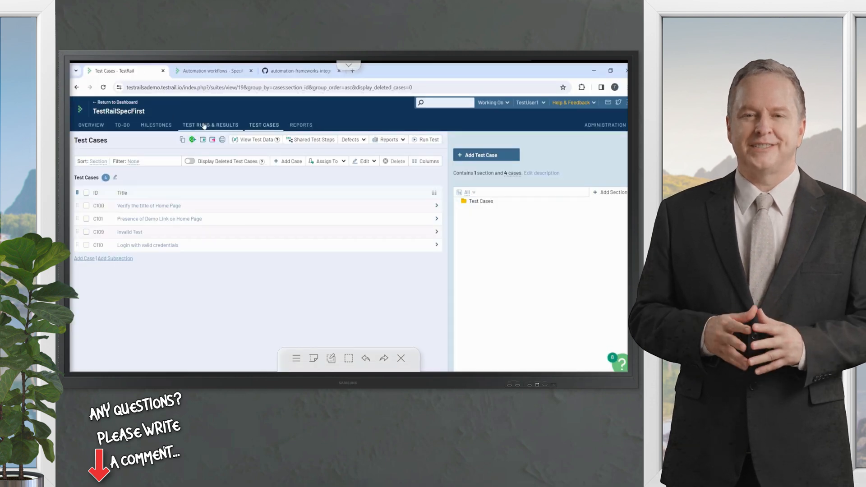
# - Check that TestRail's Test Runs & Results page has no runs yet
pyautogui.click(210, 124)
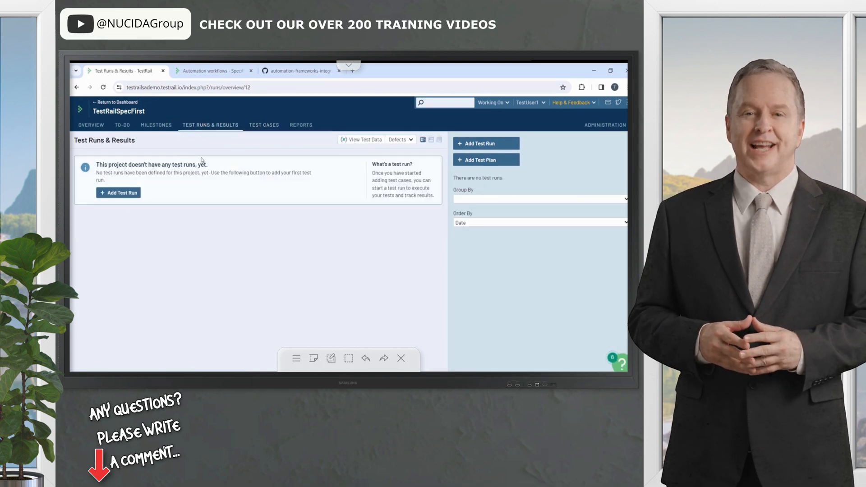
pyautogui.click(264, 125)
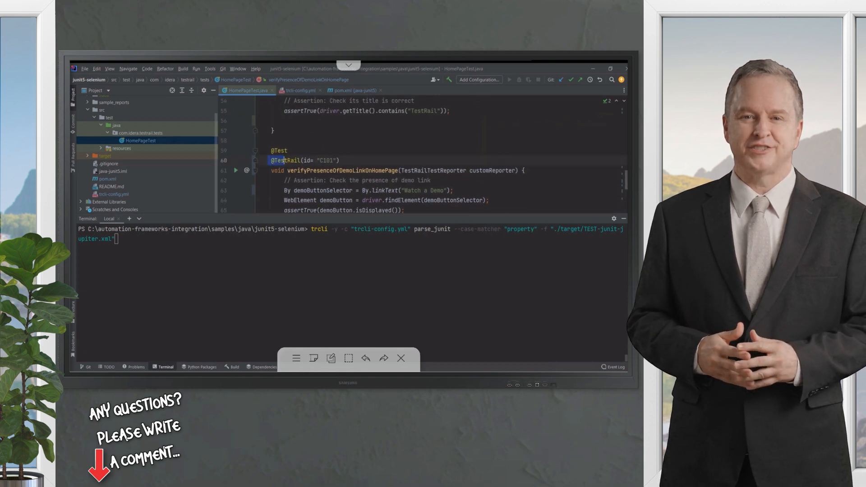
# - Run the trcli upload, creating a new TestRail test run with 3/3 results added
pyautogui.doubleClick(304, 160)
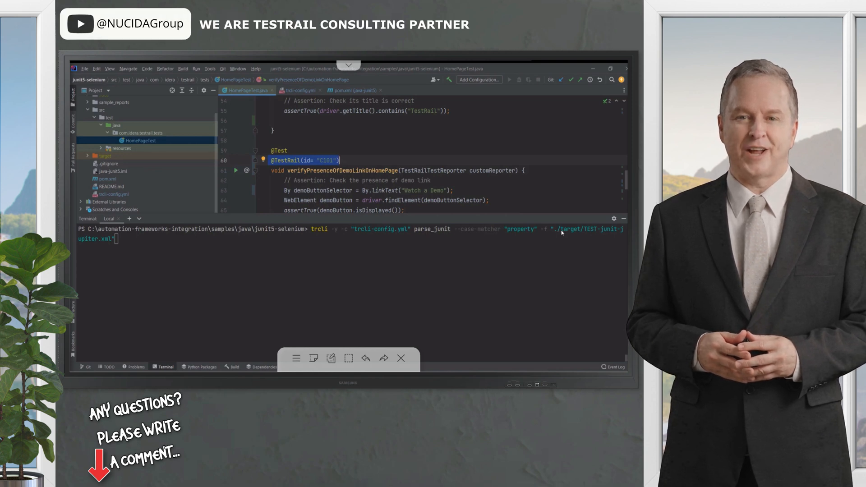
pyautogui.moveTo(566, 233)
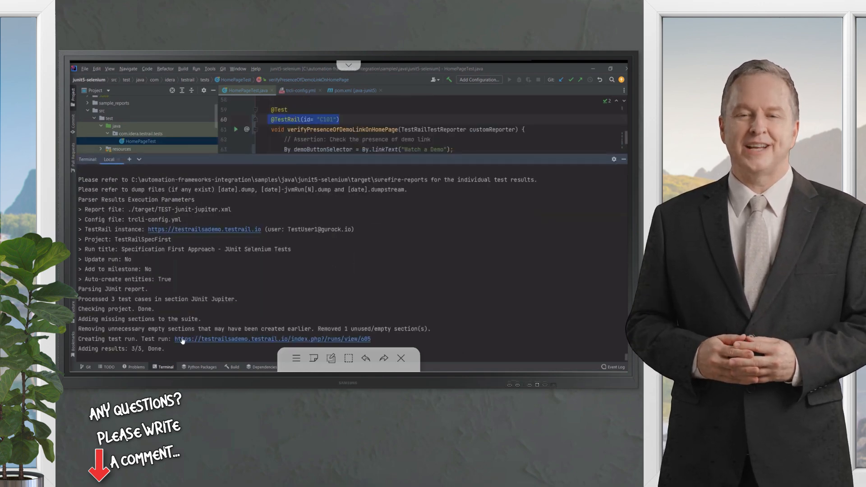
pyautogui.scroll(-3)
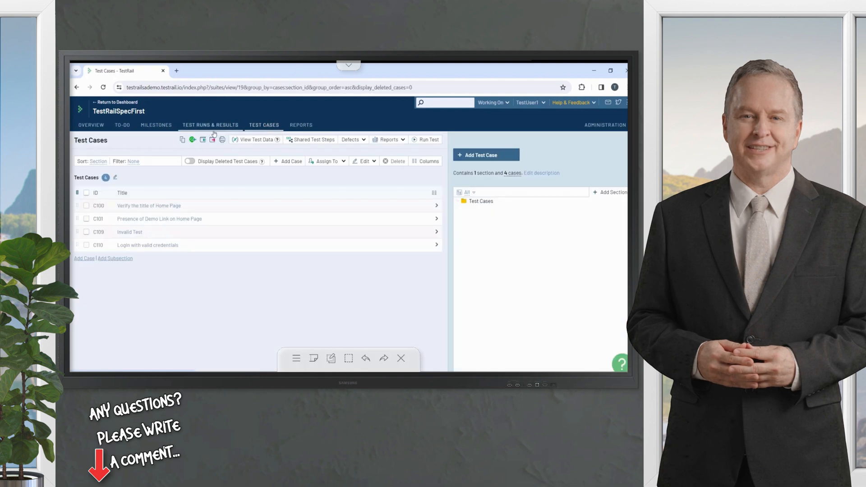
# - Open the Specification First Approach - JUnit Selenium Tests run showing 2 passed, 1 failed
pyautogui.click(210, 124)
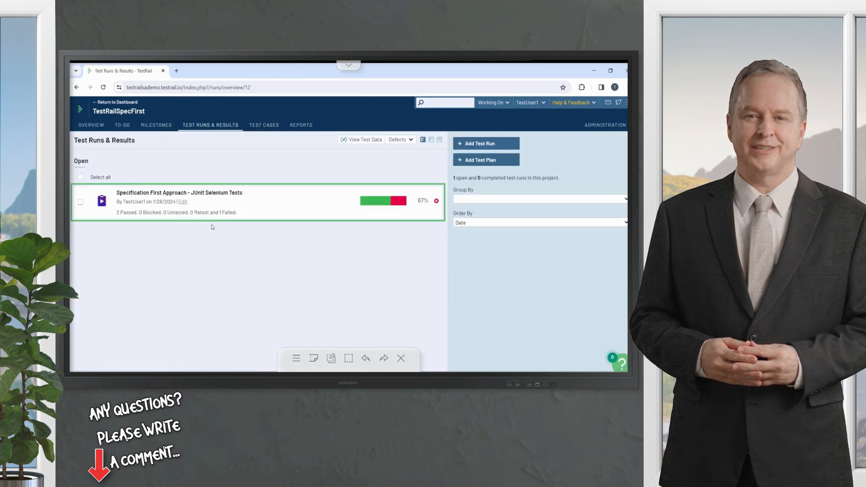
pyautogui.click(179, 193)
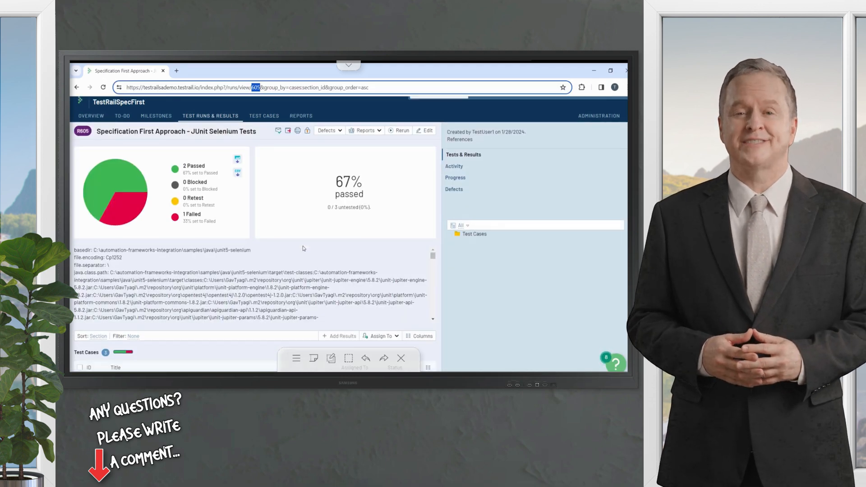
pyautogui.scroll(-3)
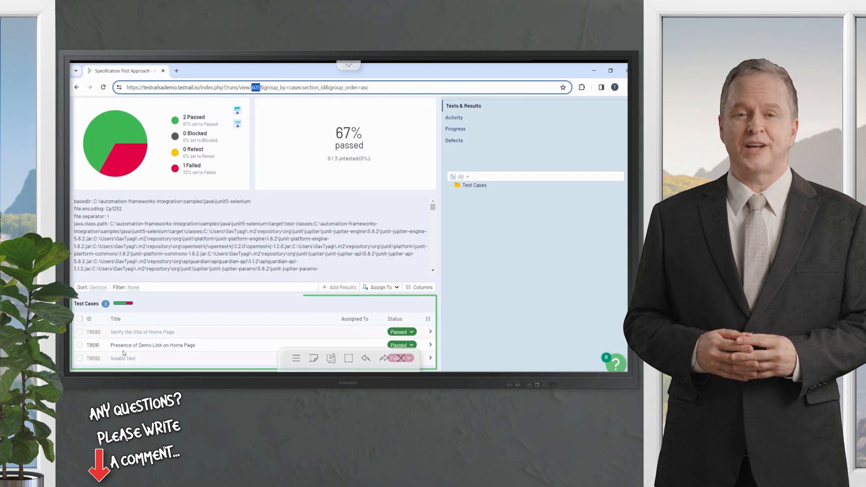